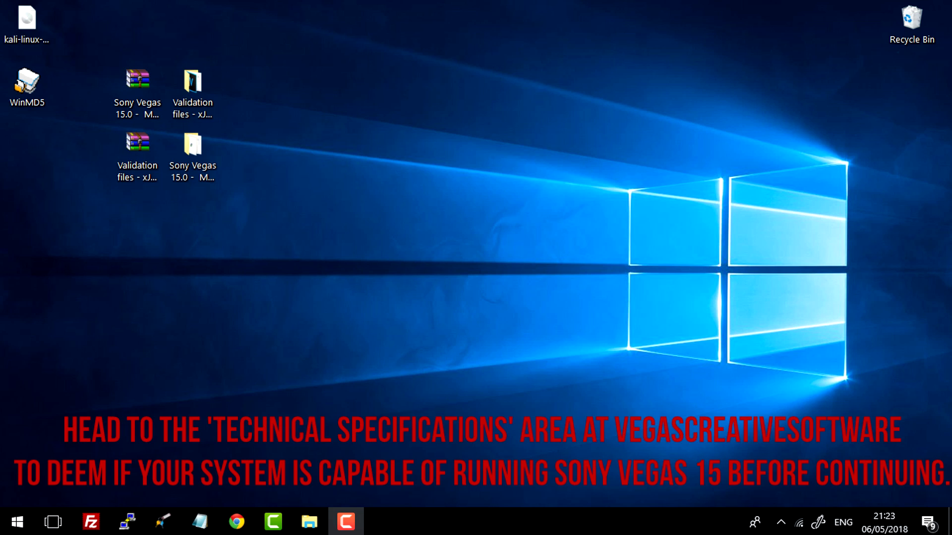
pyautogui.moveTo(82, 65)
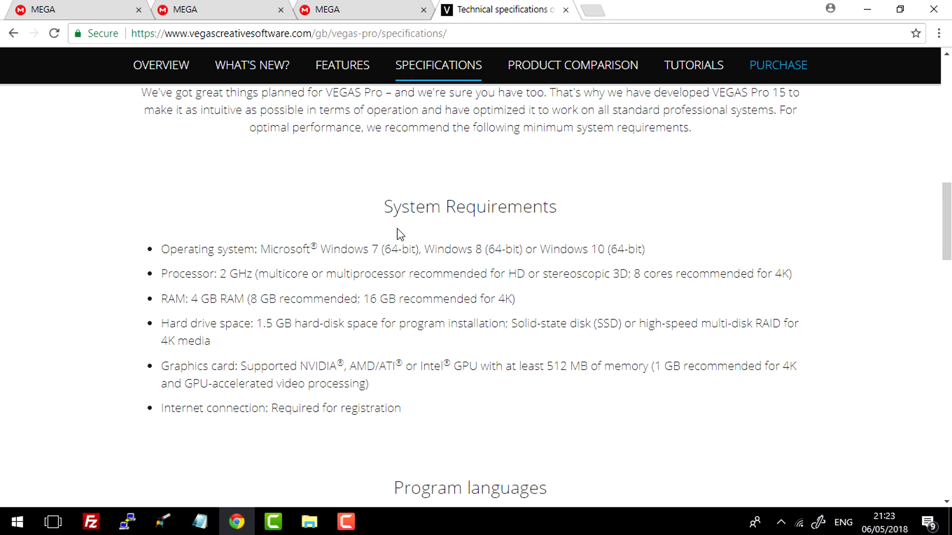
pyautogui.moveTo(429, 252)
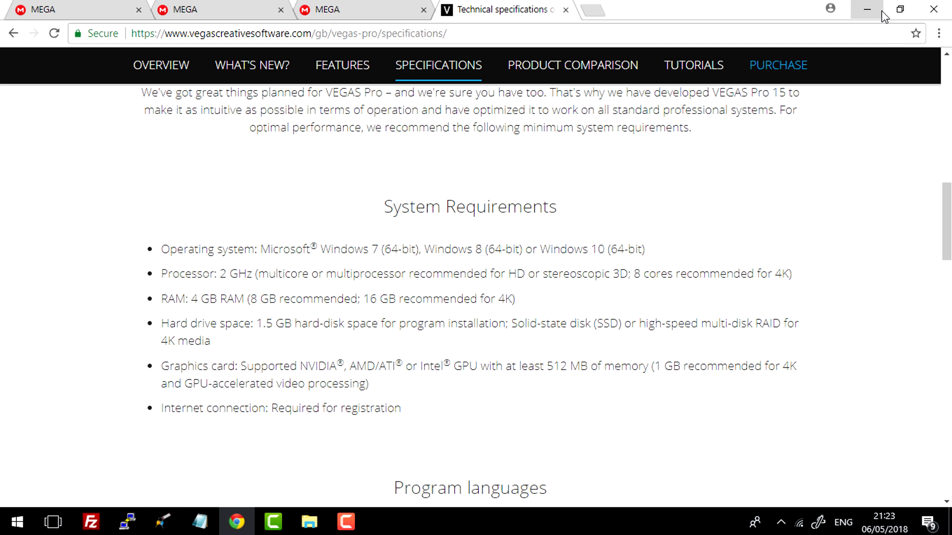
# Step: Switch between the MEGA download pages for the setup and Validation files archives
pyautogui.click(866, 9)
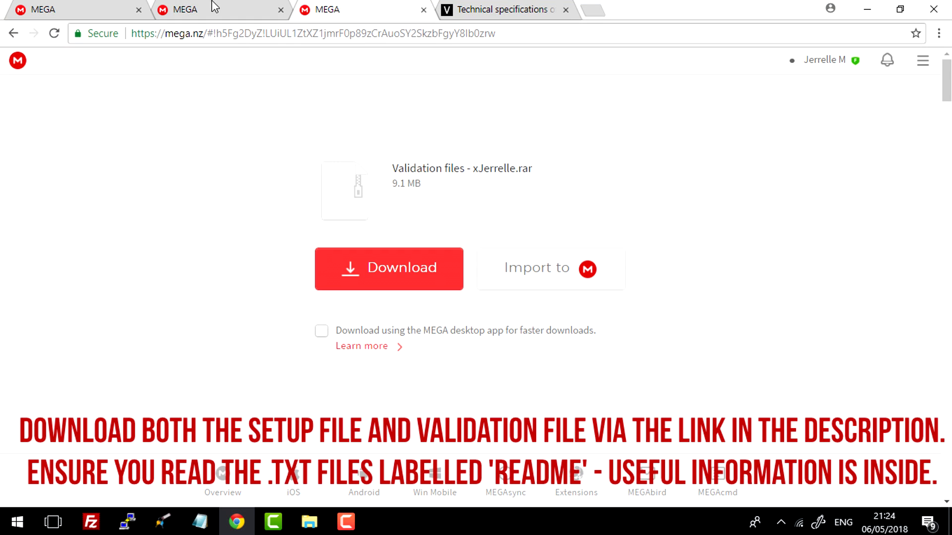
pyautogui.click(212, 10)
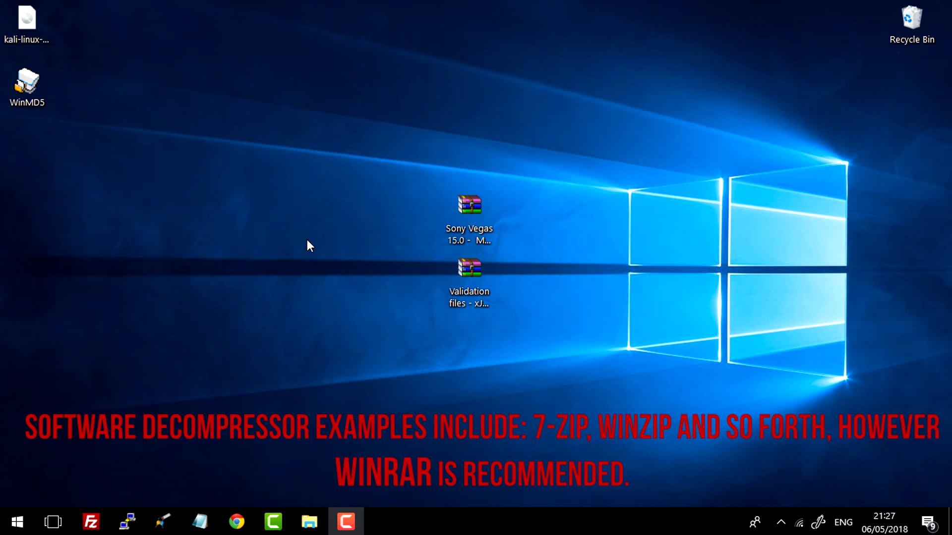
pyautogui.moveTo(490, 223)
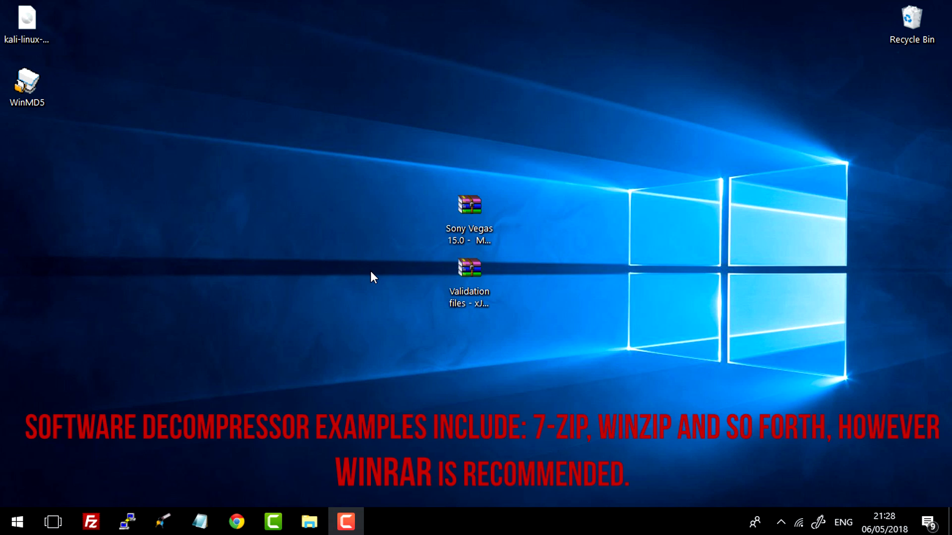
pyautogui.moveTo(395, 222)
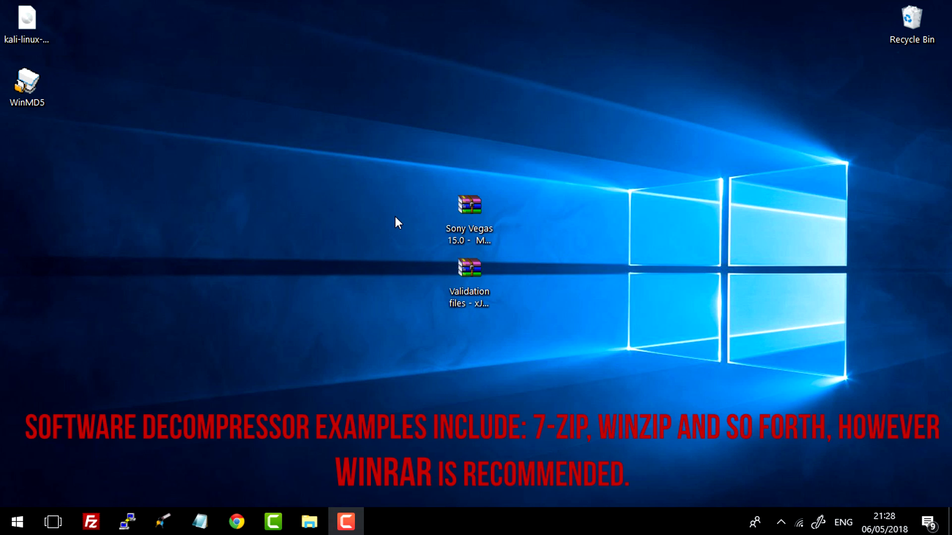
pyautogui.moveTo(413, 224)
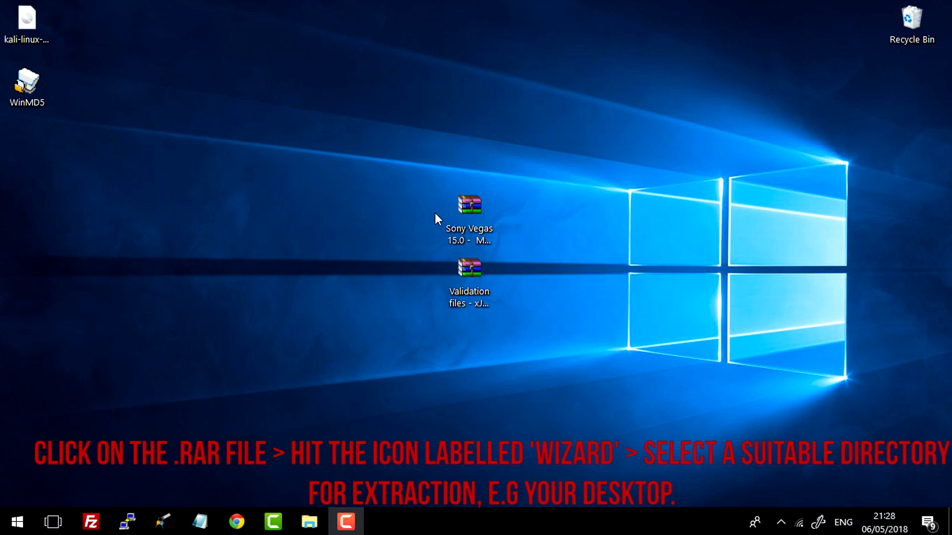
pyautogui.click(468, 215)
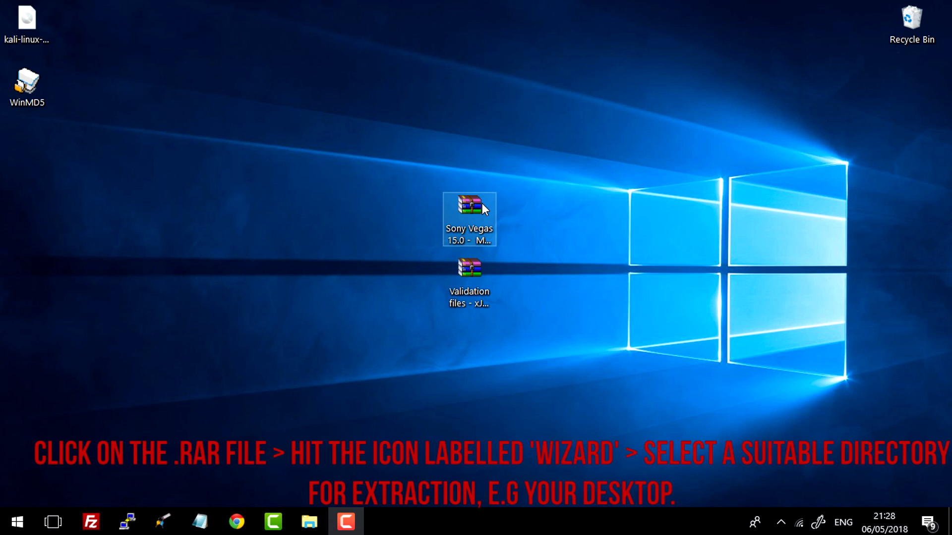
pyautogui.doubleClick(468, 219)
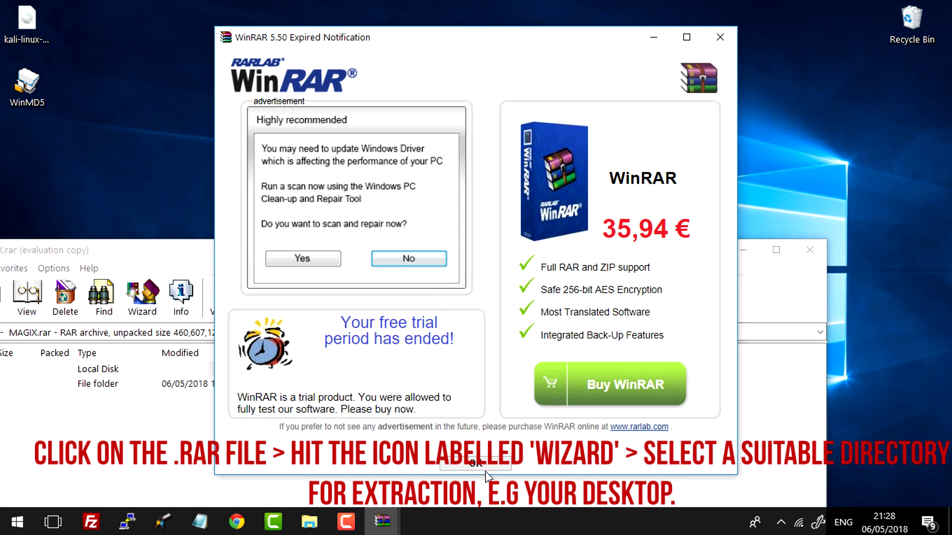
pyautogui.click(475, 464)
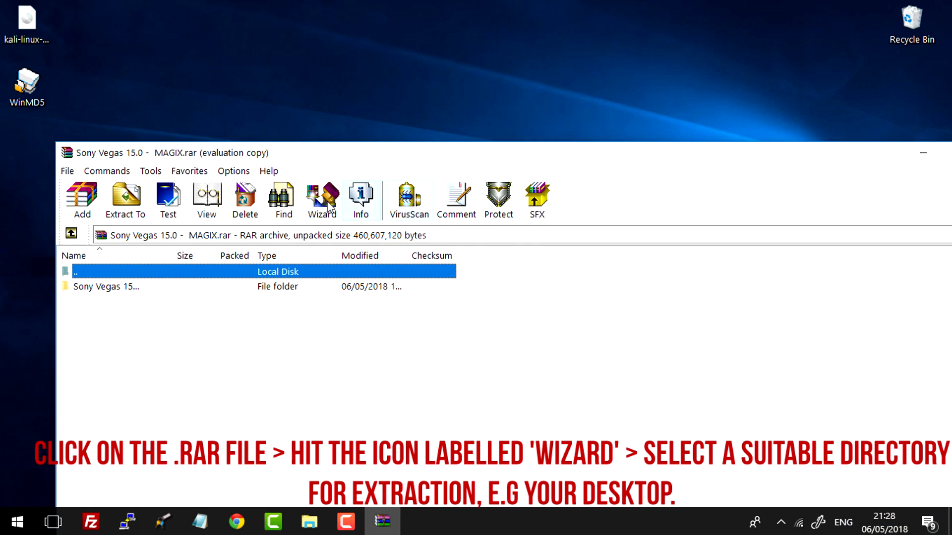
pyautogui.click(322, 199)
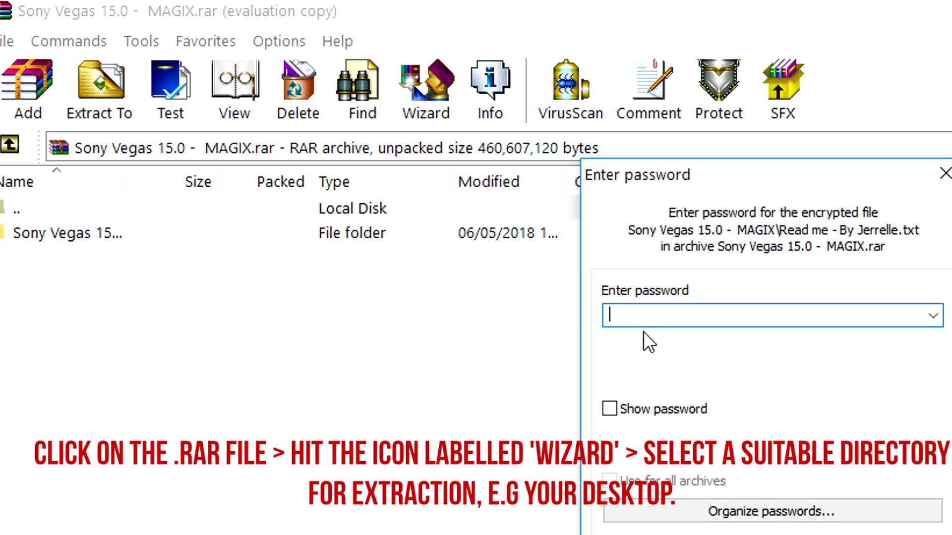
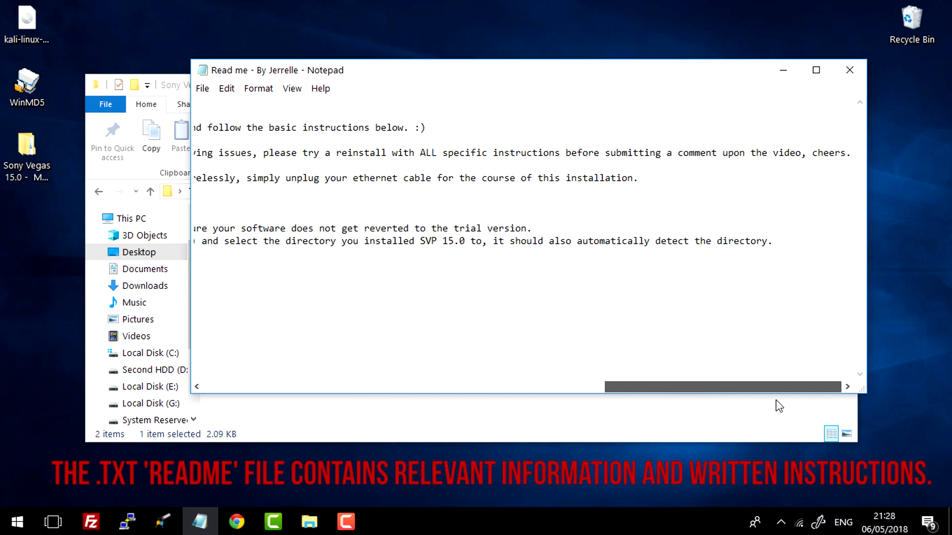
pyautogui.rightClick(243, 250)
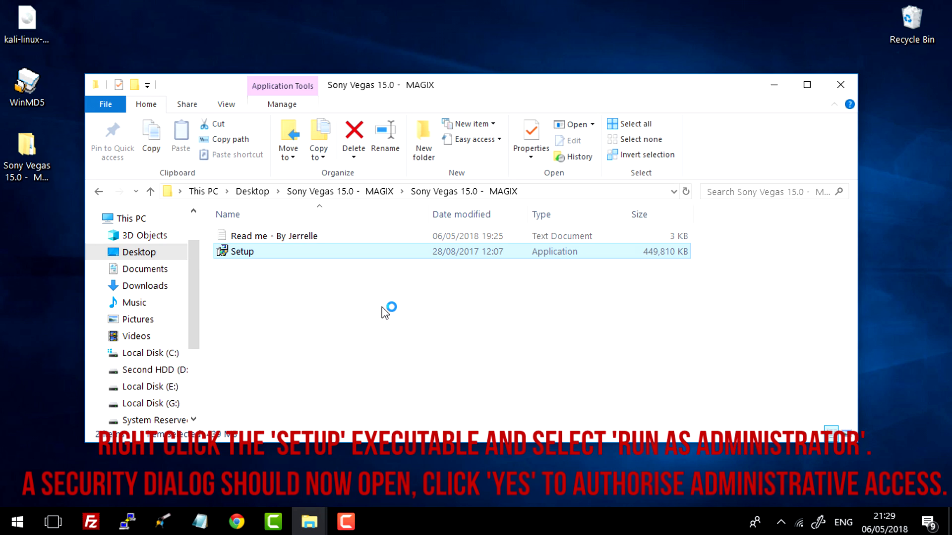
# Step: Launch the VEGAS Pro setup in English and accept the license agreement
pyautogui.doubleClick(241, 251)
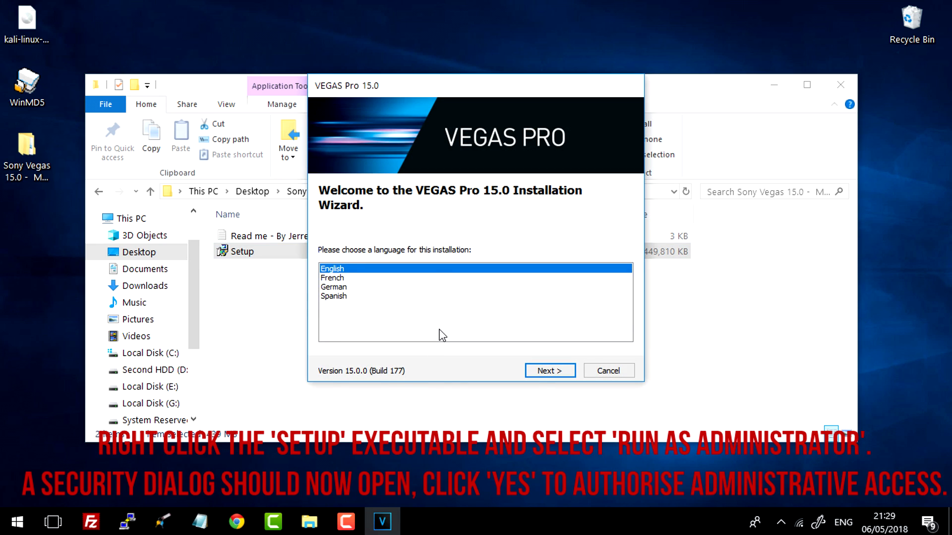
pyautogui.click(548, 370)
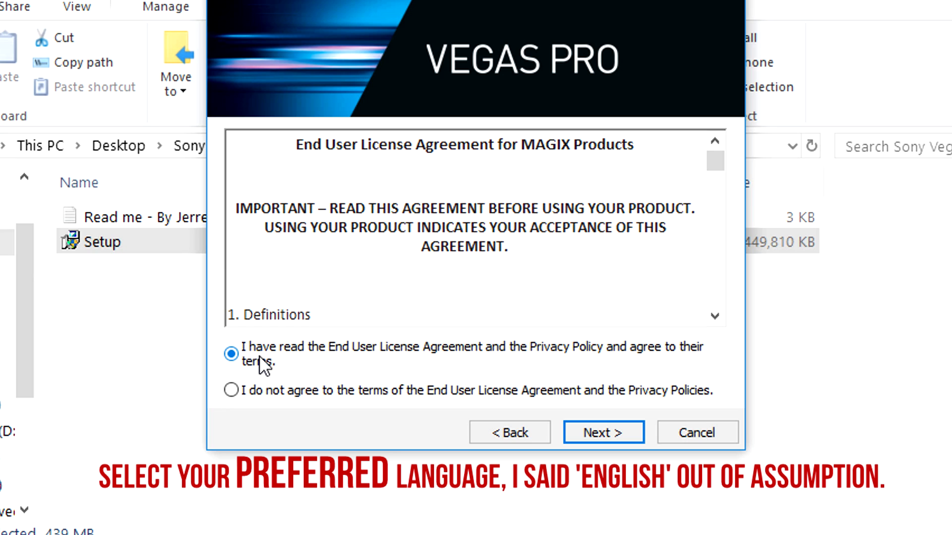
pyautogui.click(603, 433)
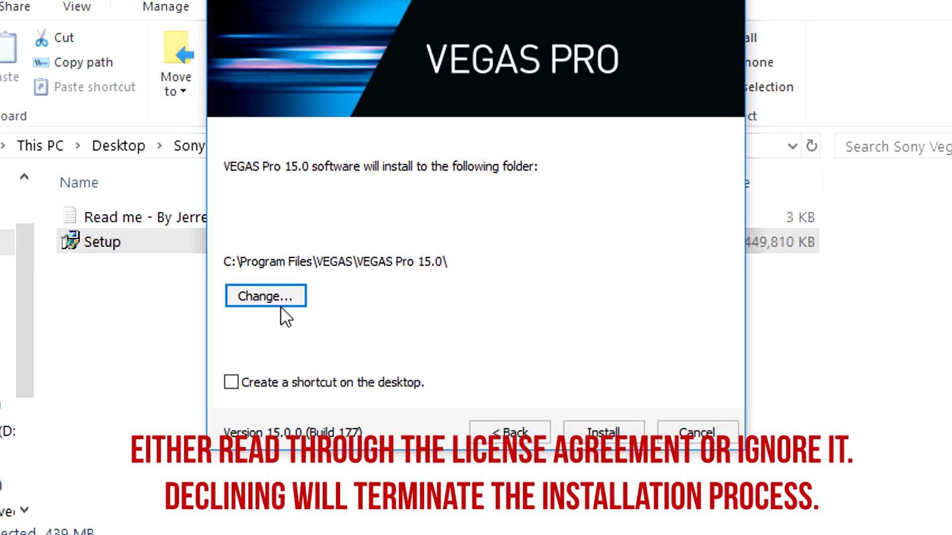
# Step: Install VEGAS Pro 15.0 into a new D:\VEGAS 15.0 folder and close the installer
pyautogui.click(265, 297)
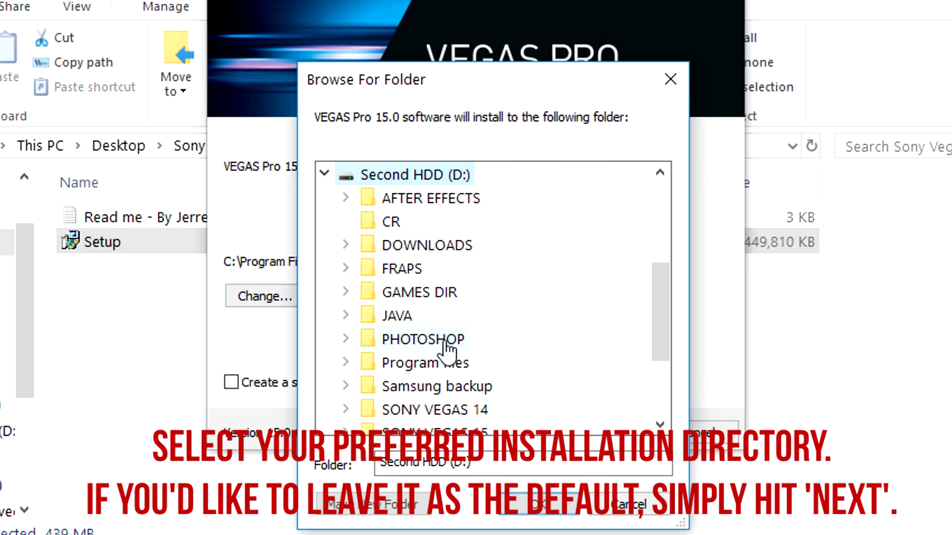
pyautogui.click(376, 504)
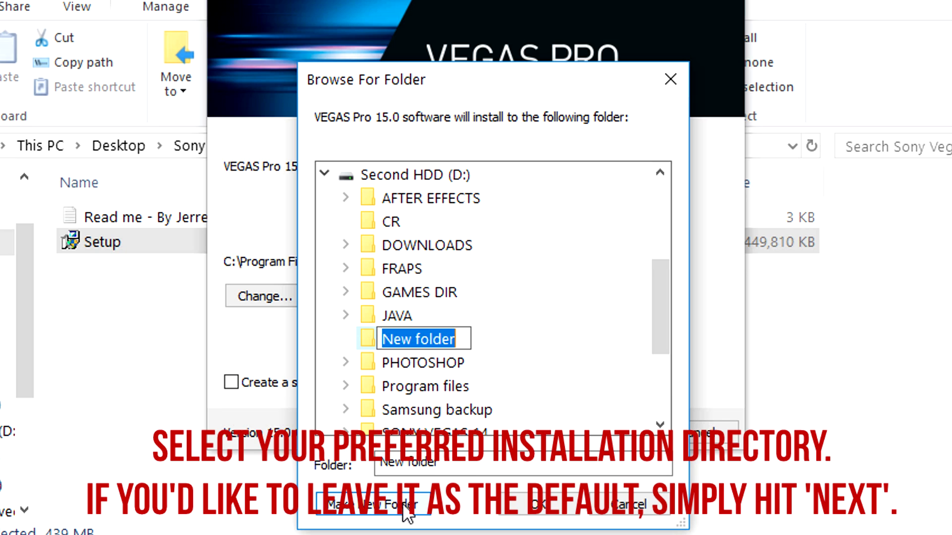
pyautogui.scroll(-3)
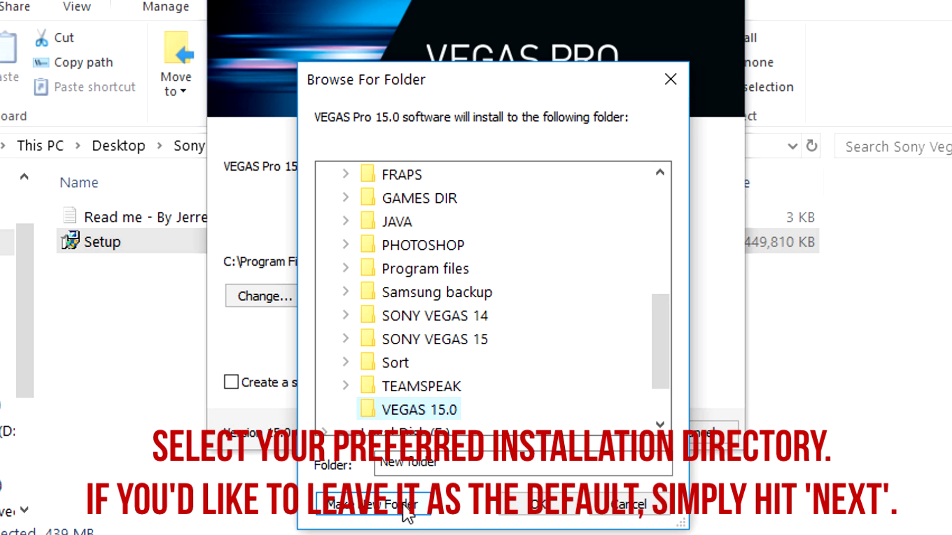
pyautogui.click(534, 504)
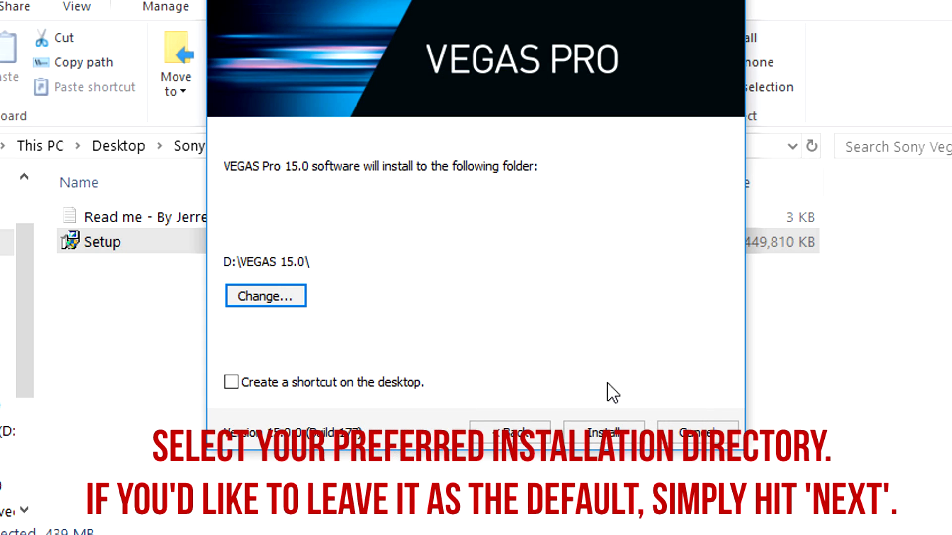
pyautogui.click(603, 432)
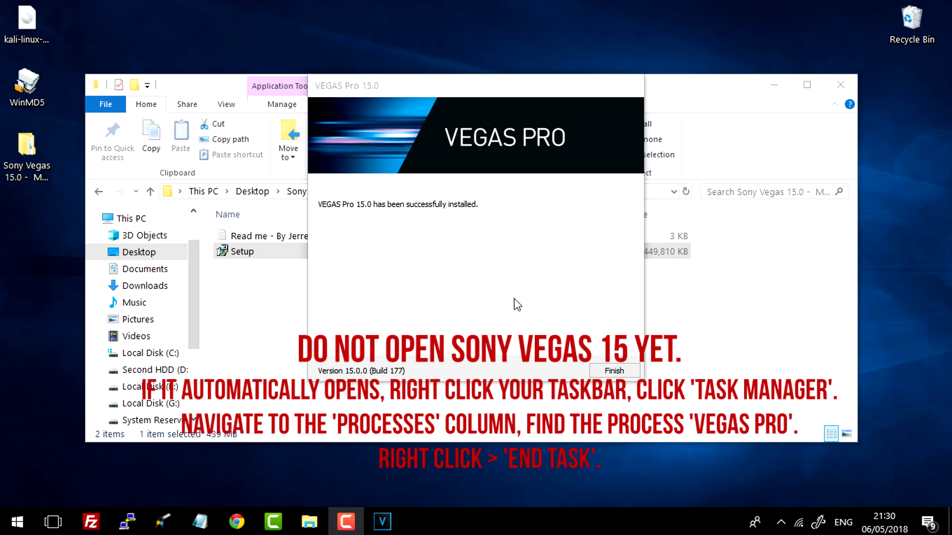
pyautogui.moveTo(619, 352)
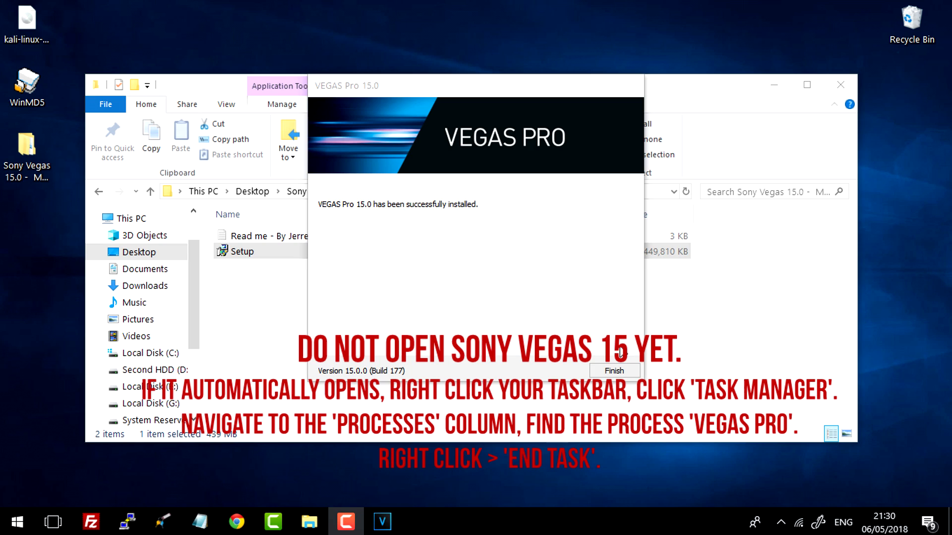
pyautogui.click(613, 370)
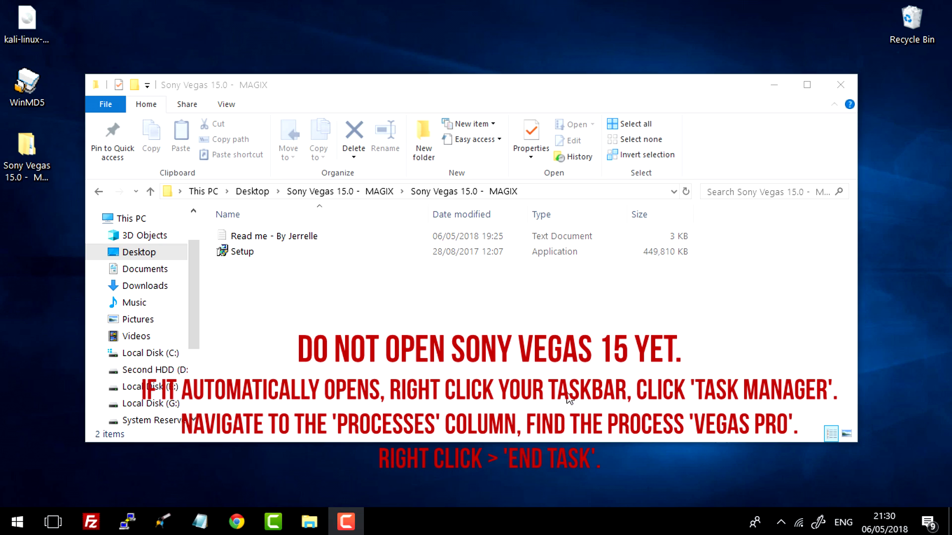
# Step: Disconnect the computer from its connected Wi-Fi network from the taskbar tray
pyautogui.rightClick(568, 522)
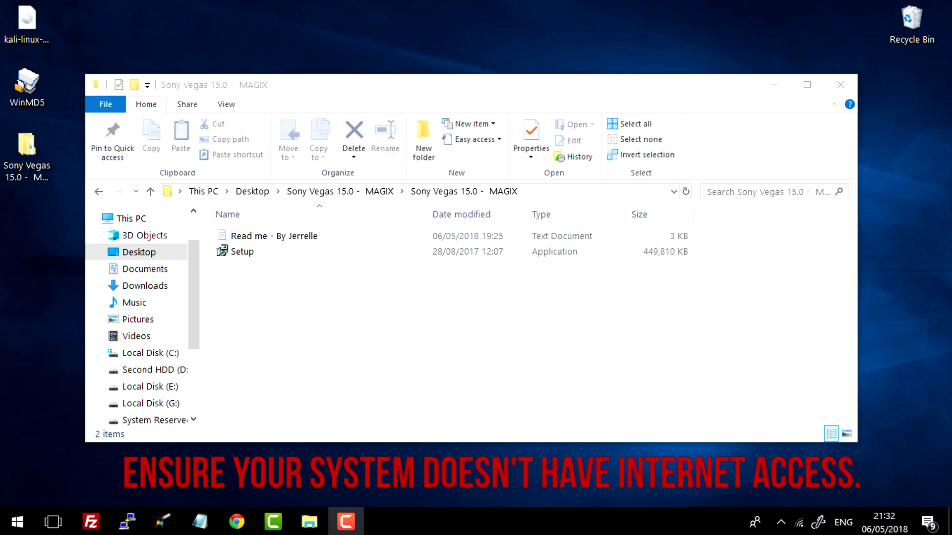
pyautogui.moveTo(406, 330)
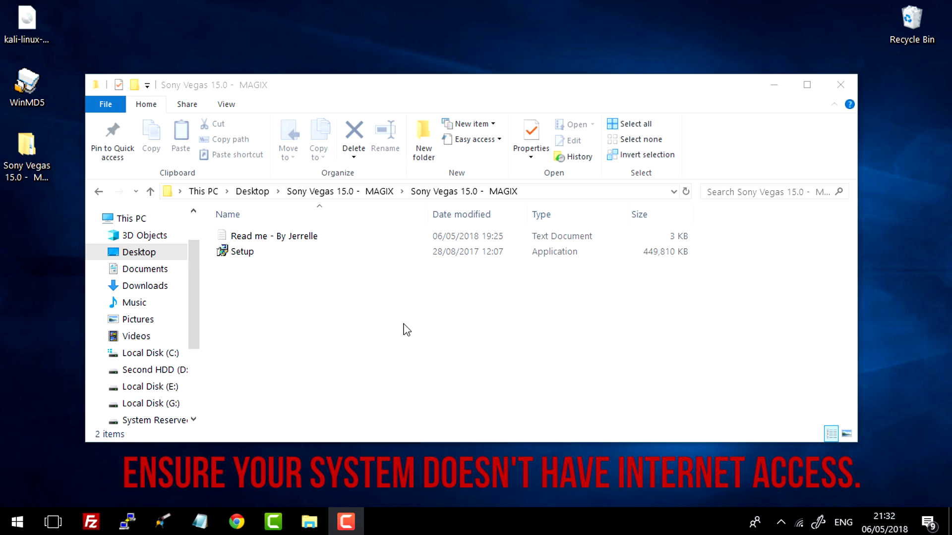
pyautogui.click(798, 522)
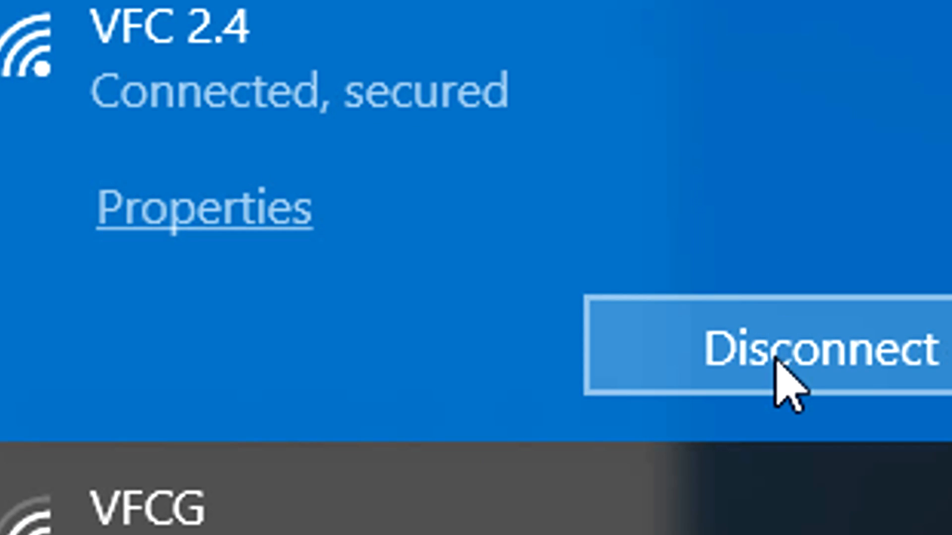
pyautogui.click(789, 354)
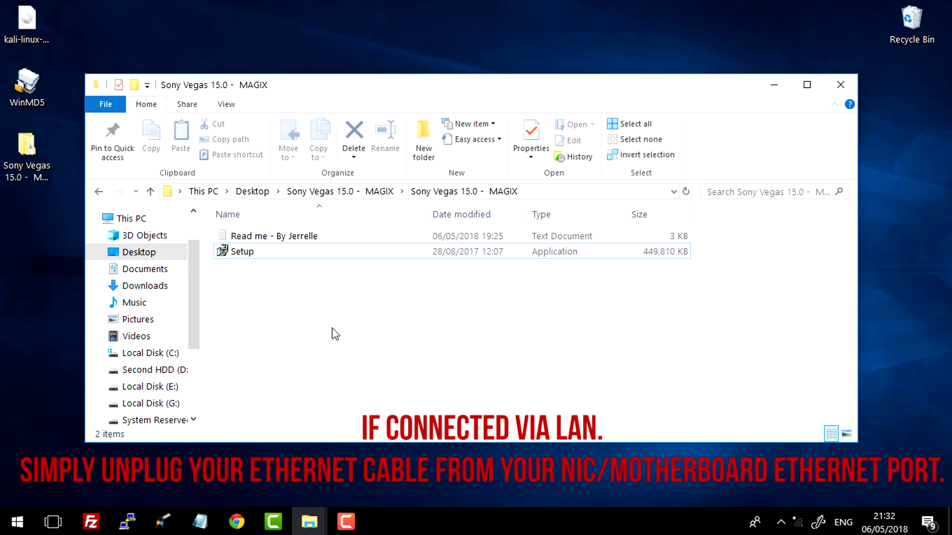
pyautogui.moveTo(779, 504)
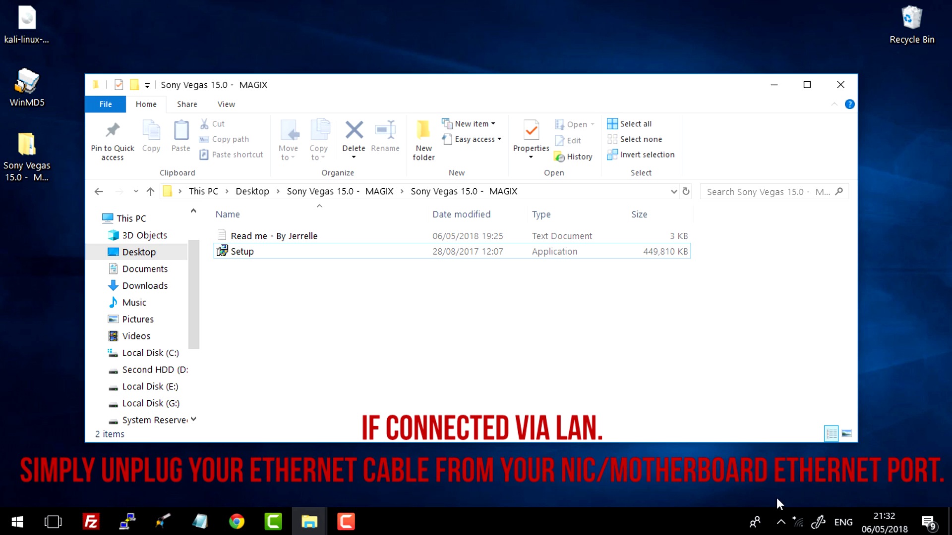
pyautogui.click(840, 84)
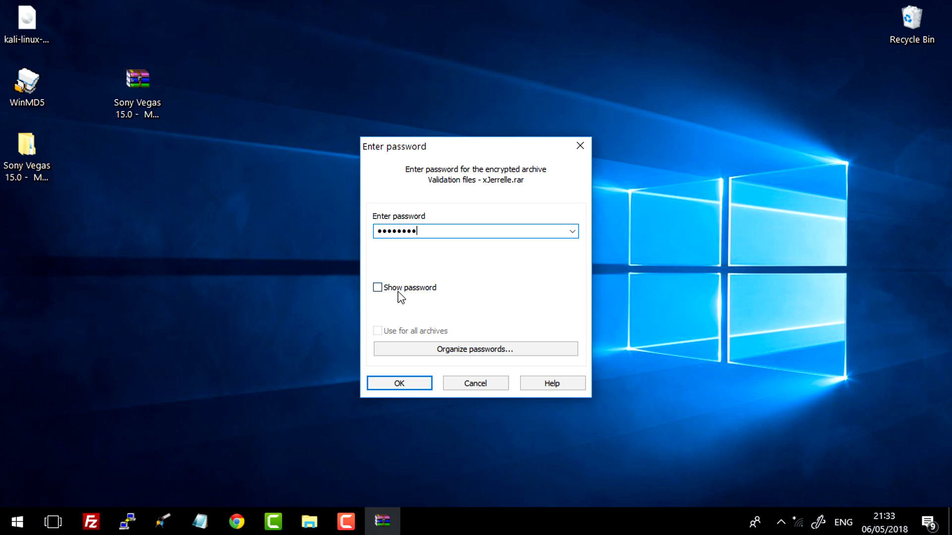
# Step: Unlock and extract the Validation files archive, then bring up VEGAS15.0.177_patch's actions
pyautogui.click(377, 287)
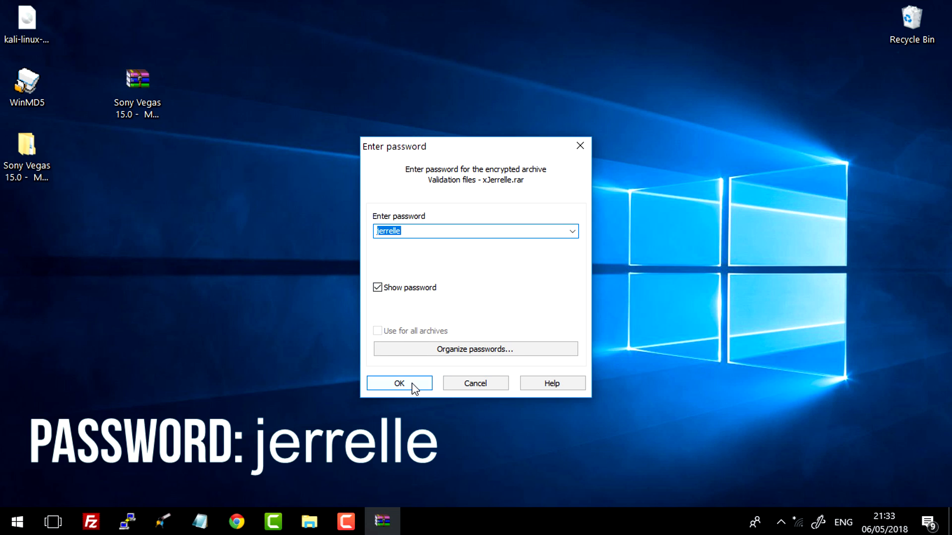
pyautogui.click(398, 384)
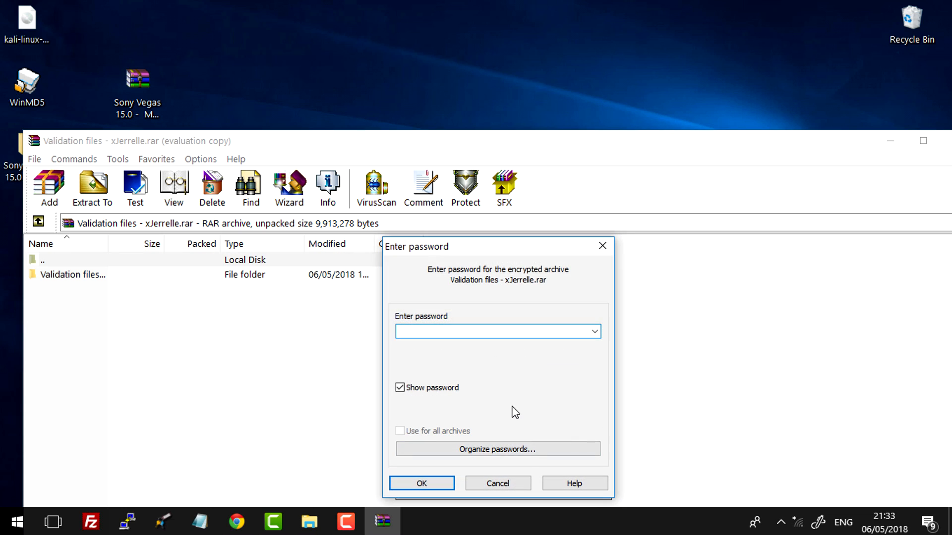
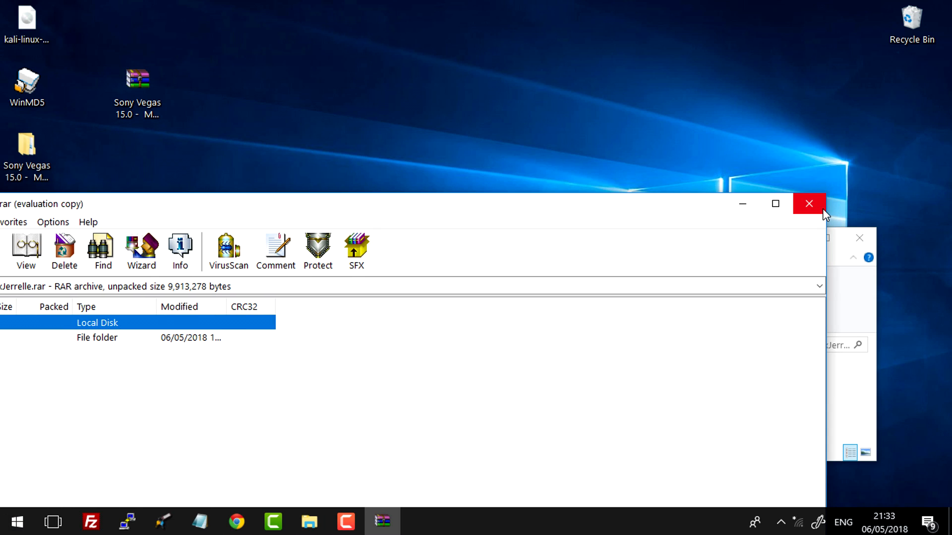
pyautogui.click(809, 203)
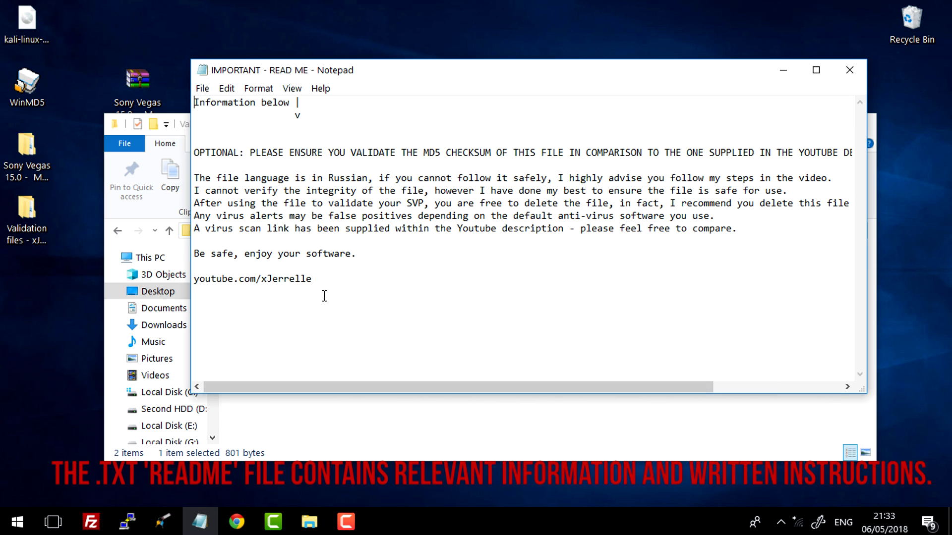
pyautogui.rightClick(288, 290)
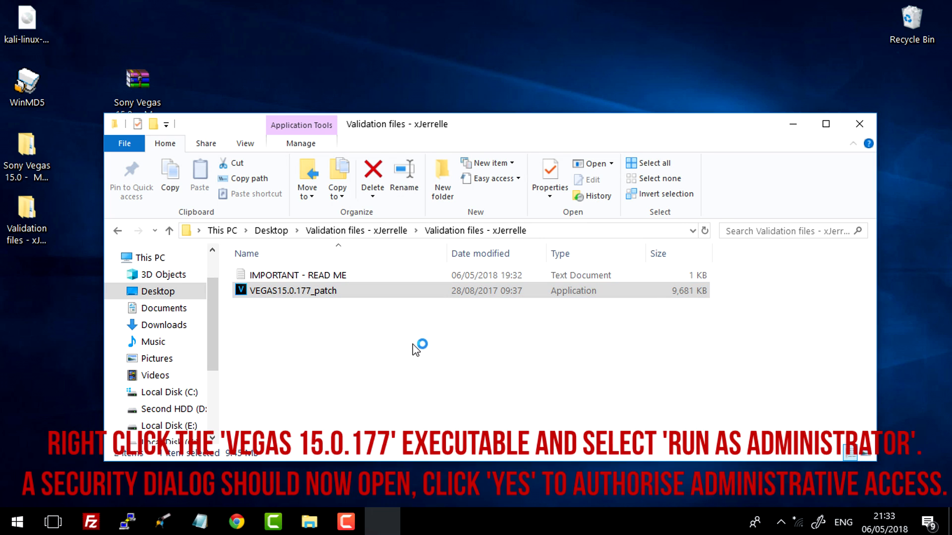
# Step: Apply the VEGAS Pro 15.0.177 patch to D:\VEGAS 15.0 and close the finished setup
pyautogui.doubleClick(292, 290)
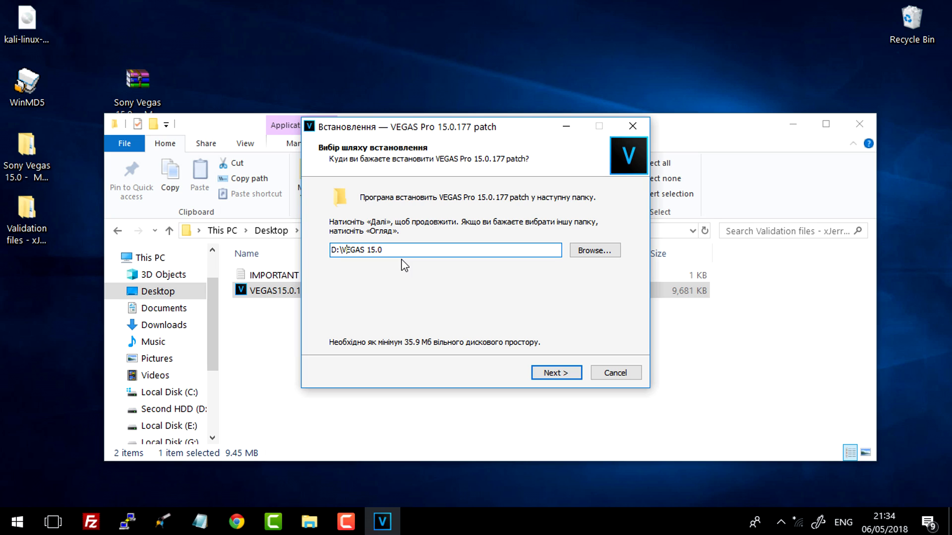
pyautogui.click(595, 249)
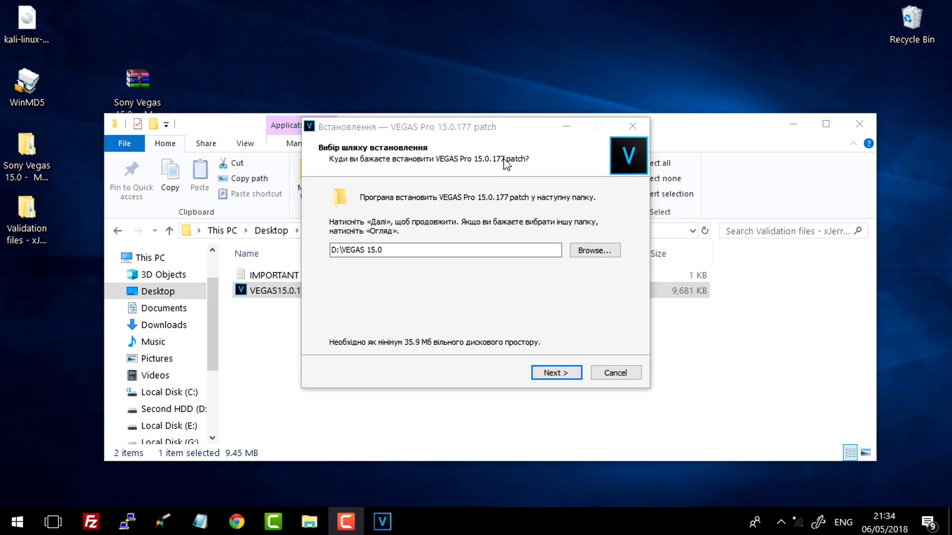
pyautogui.click(555, 372)
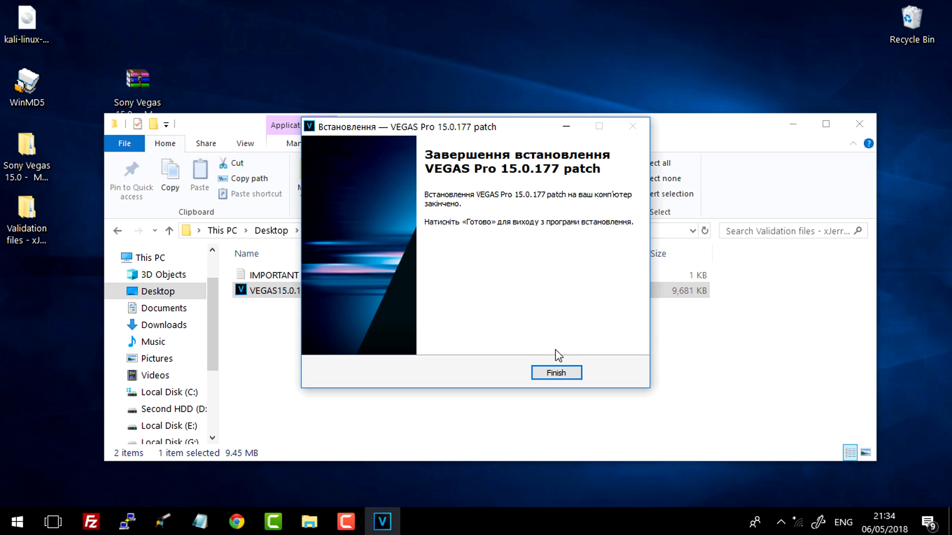
pyautogui.click(555, 372)
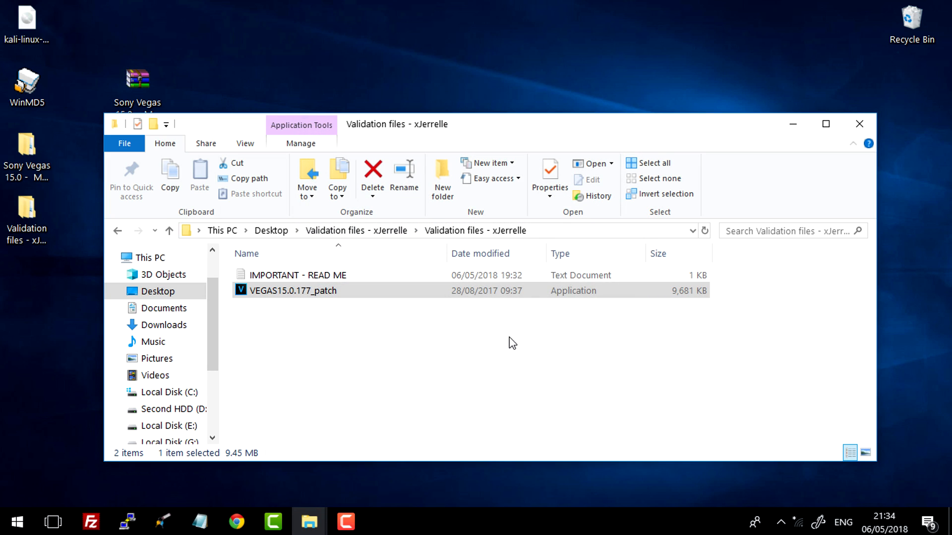
pyautogui.click(17, 521)
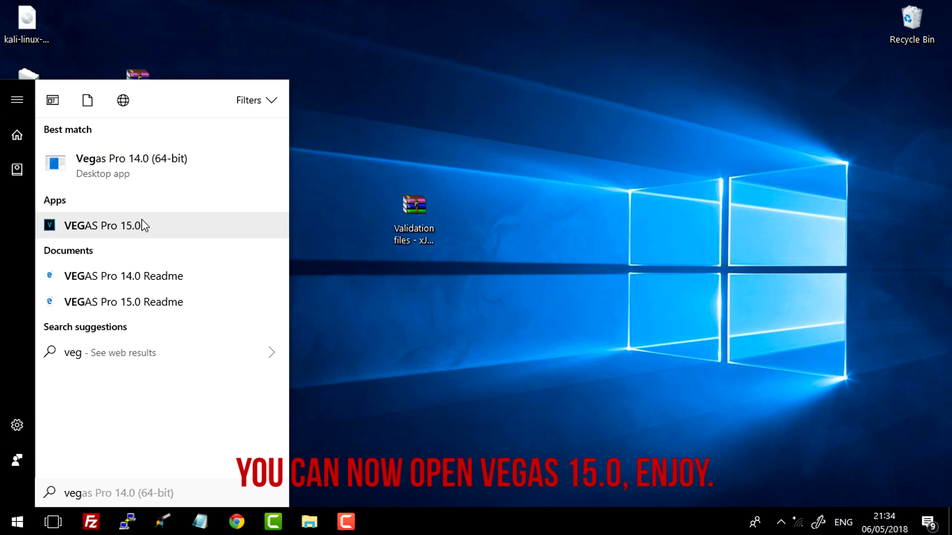
# Step: Launch VEGAS Pro 15.0 from the Start search results
pyautogui.click(107, 225)
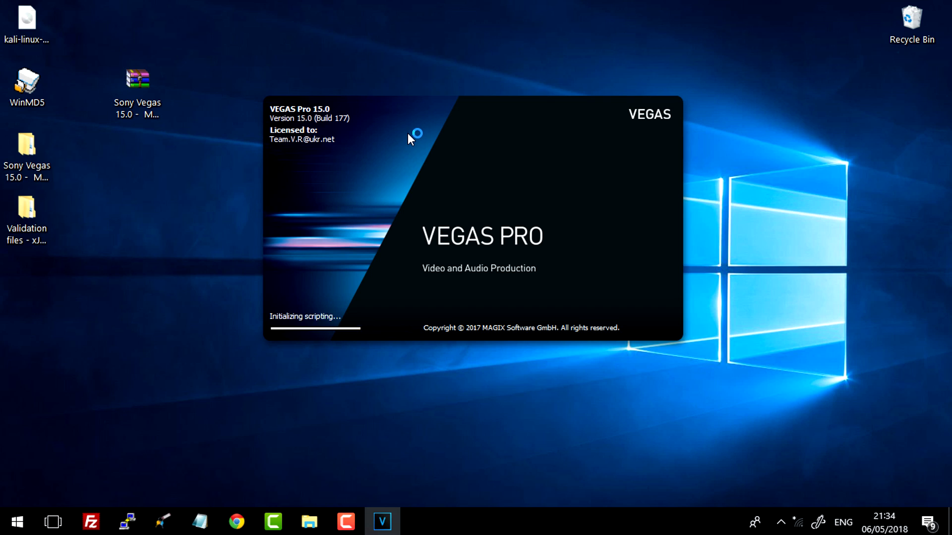
pyautogui.moveTo(442, 371)
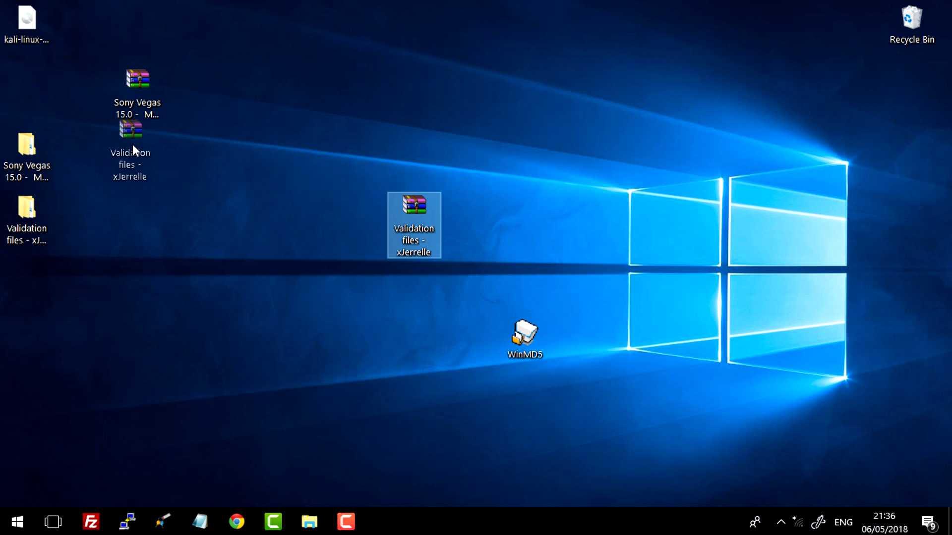
# Step: Compute the MD5 checksum of Sony Vegas 15.0 - MAGIX.rar in WinMD5Free and select it
pyautogui.doubleClick(523, 332)
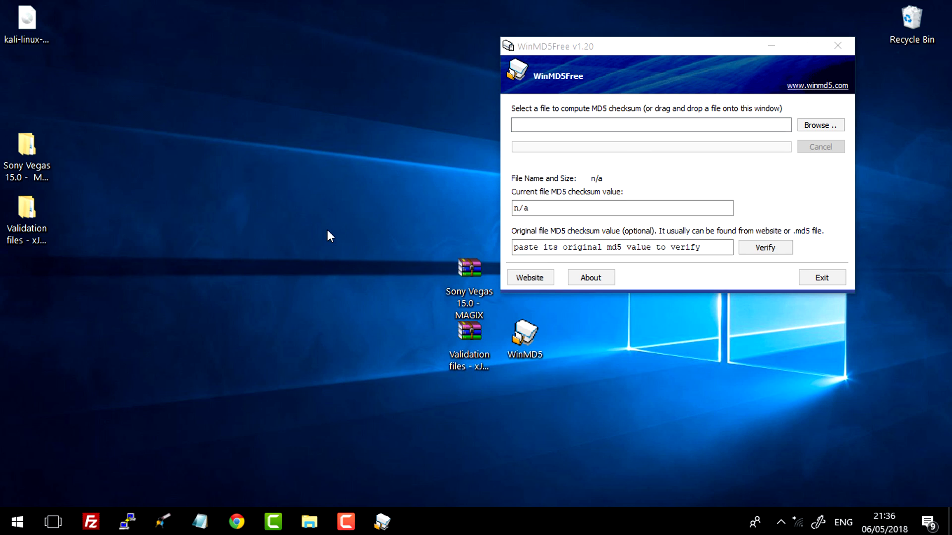
pyautogui.moveTo(363, 221)
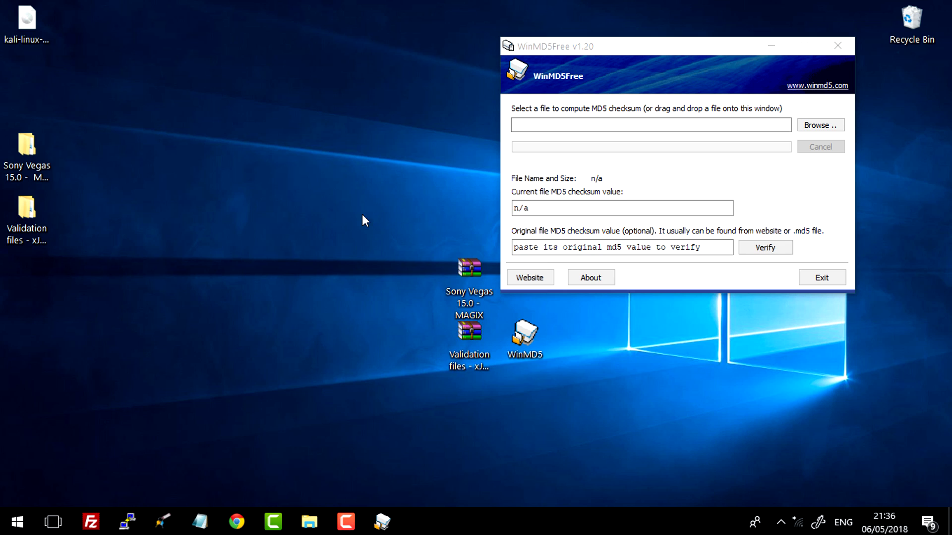
pyautogui.moveTo(222, 281)
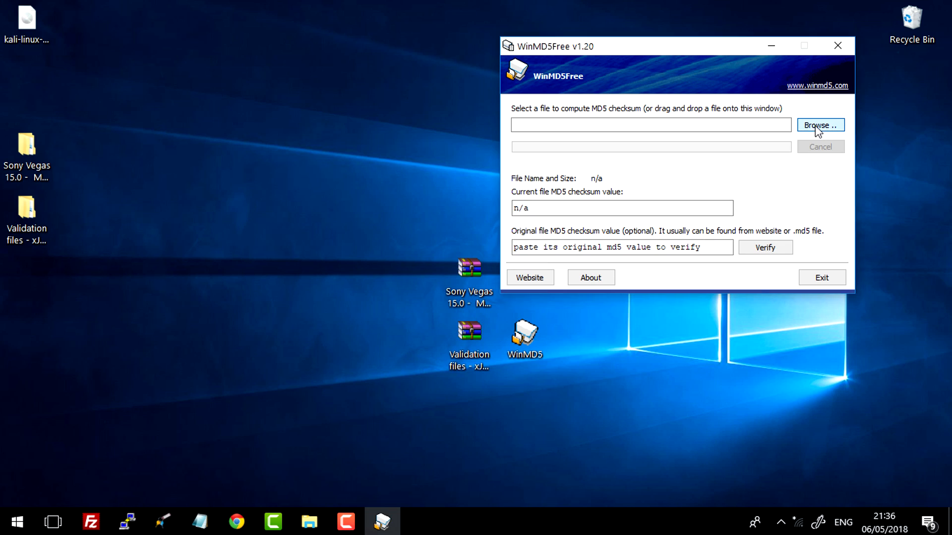
pyautogui.click(819, 125)
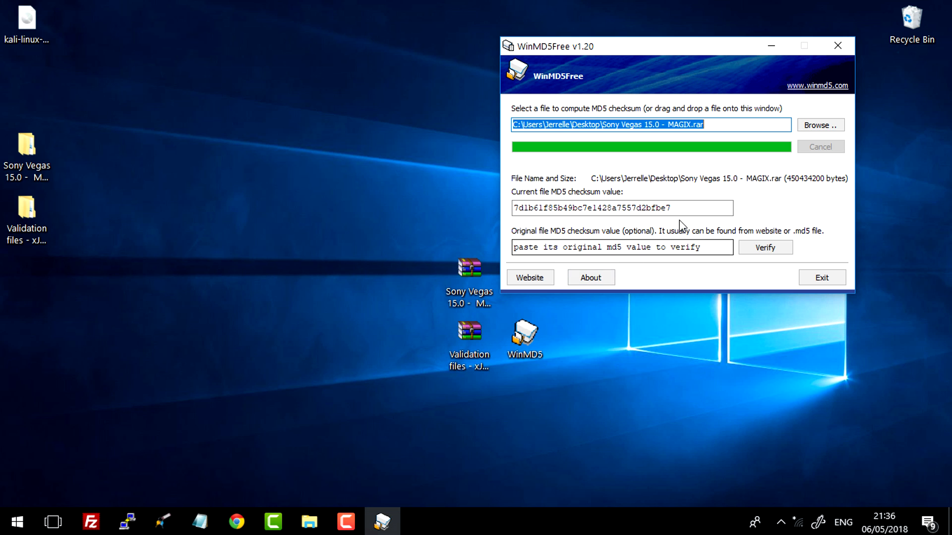
pyautogui.click(622, 208)
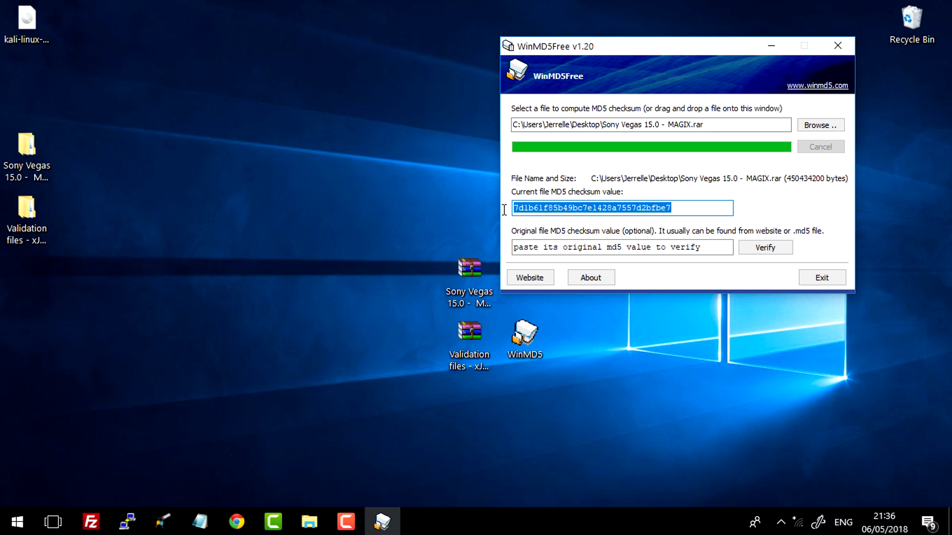